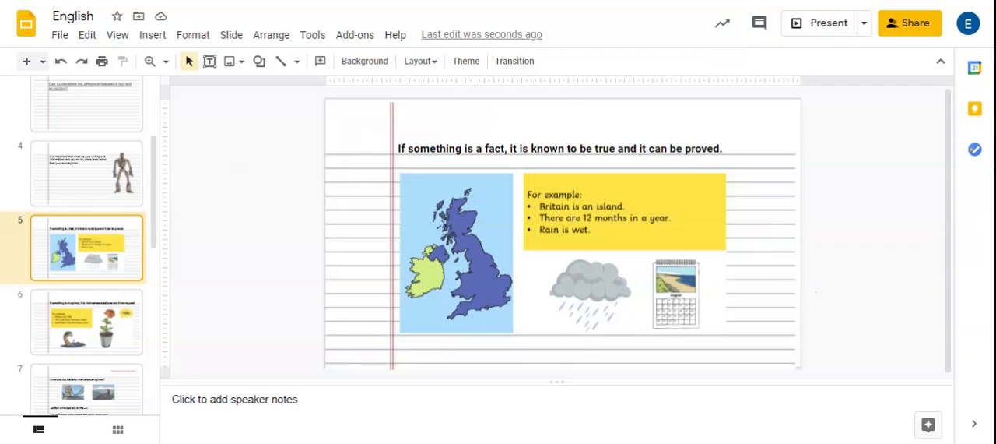
# Go to slide 6, which defines what an opinion is
pyautogui.click(86, 321)
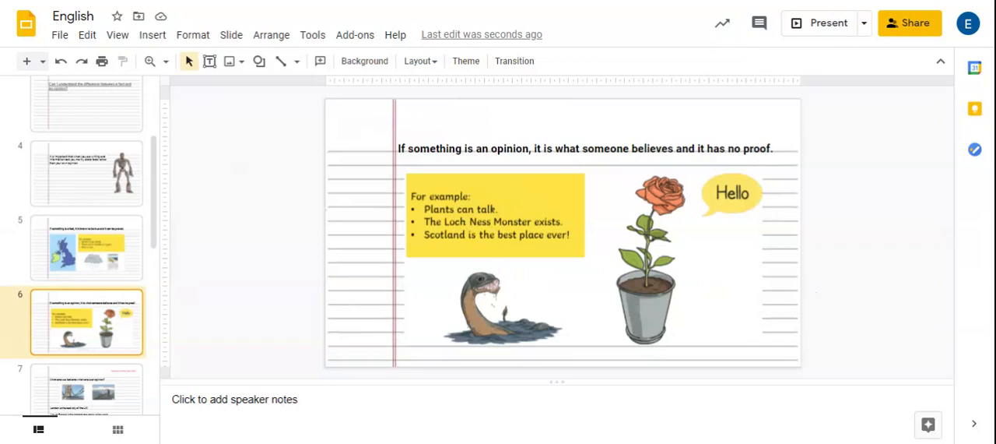
pyautogui.moveTo(134, 286)
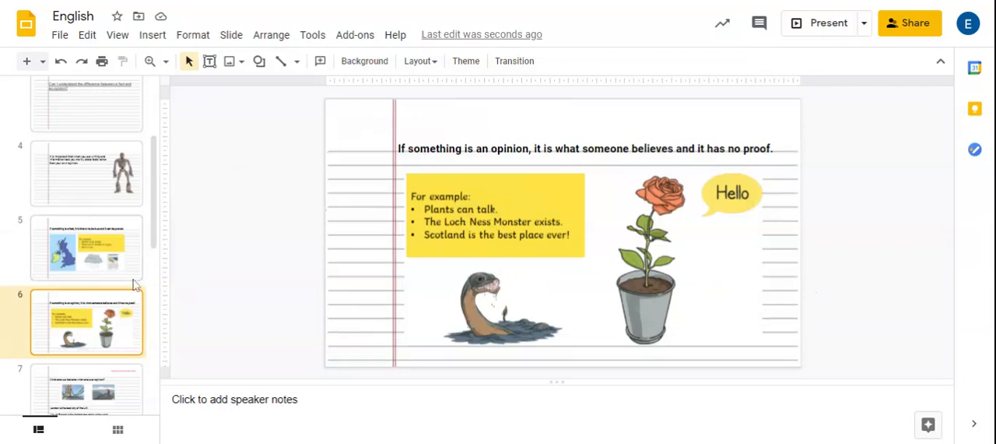
# Scroll the filmstrip and open slide 13 with the sheep passage
pyautogui.scroll(-3)
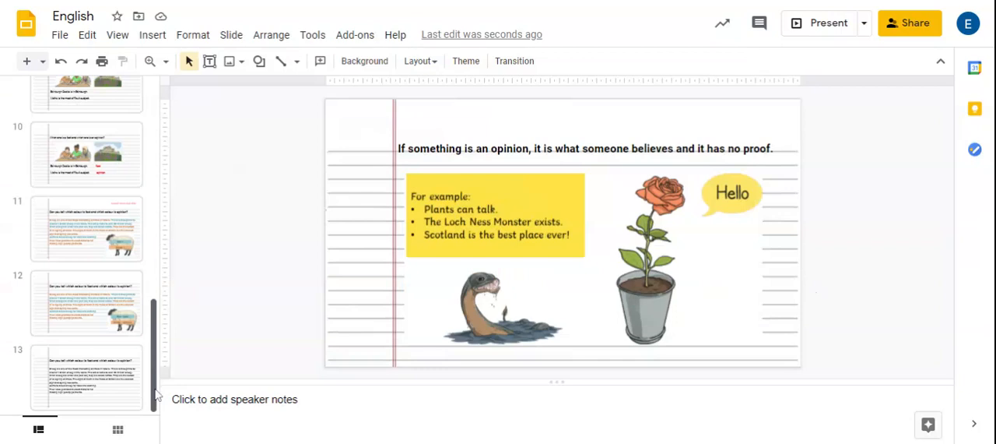
pyautogui.click(86, 377)
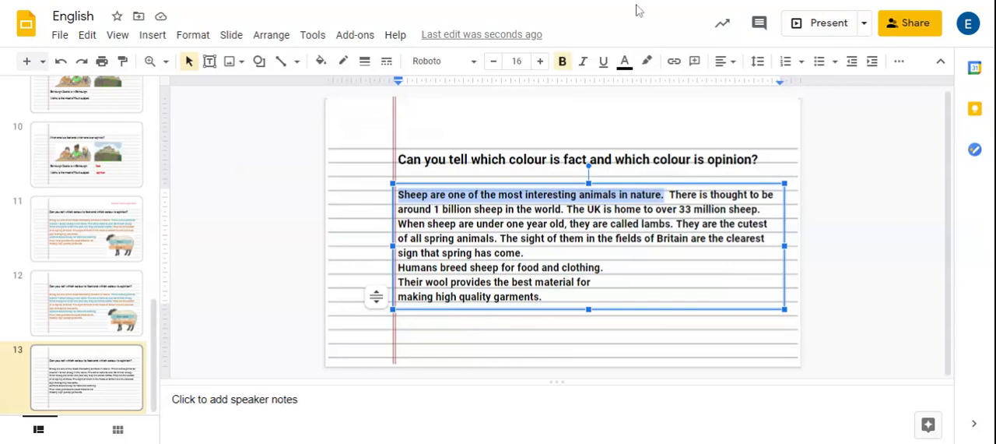
# Highlight the opening 'sheep are interesting animals' sentence orange as an opinion
pyautogui.click(647, 60)
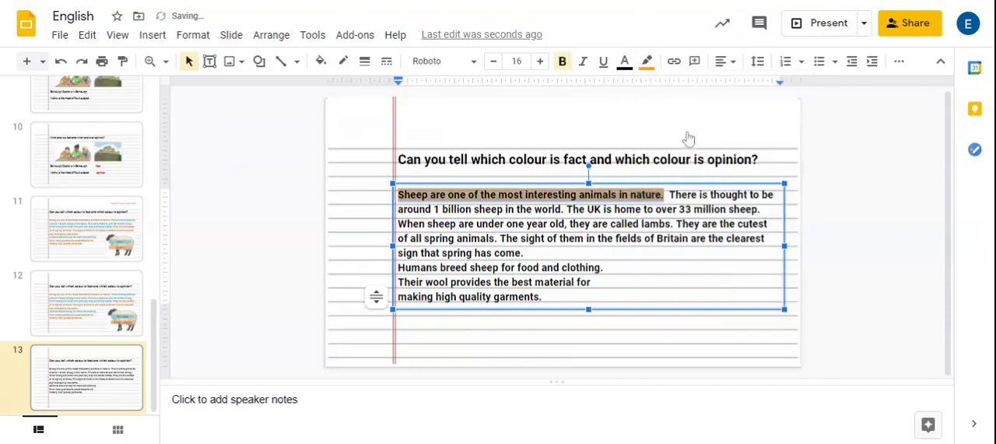
pyautogui.click(807, 206)
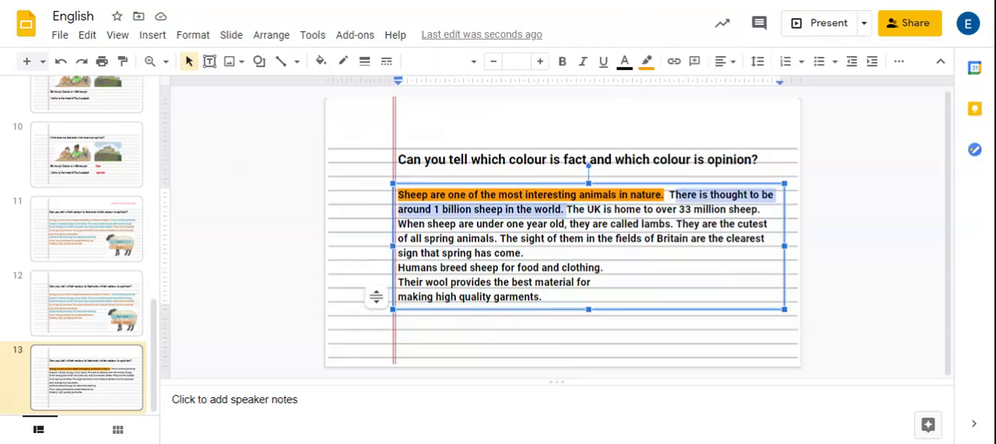
# Highlight 'The UK is home to over 33 million sheep.' blue as a fact and deselect
pyautogui.click(562, 60)
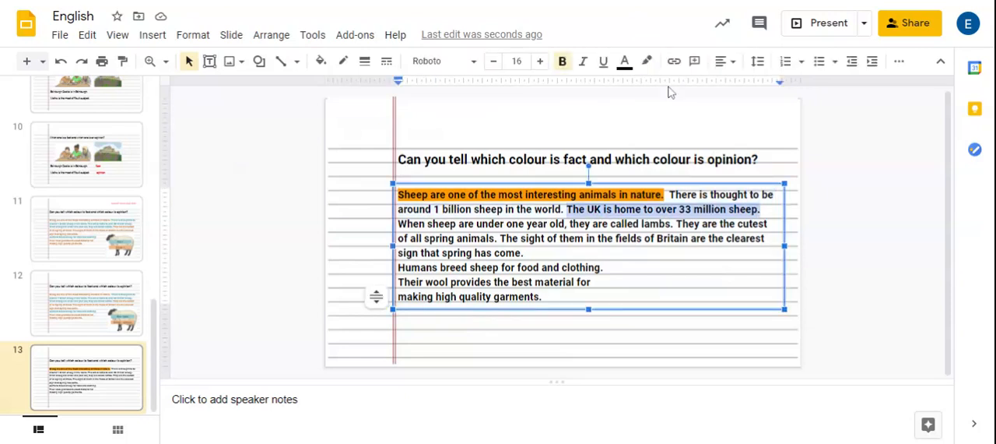
pyautogui.click(648, 60)
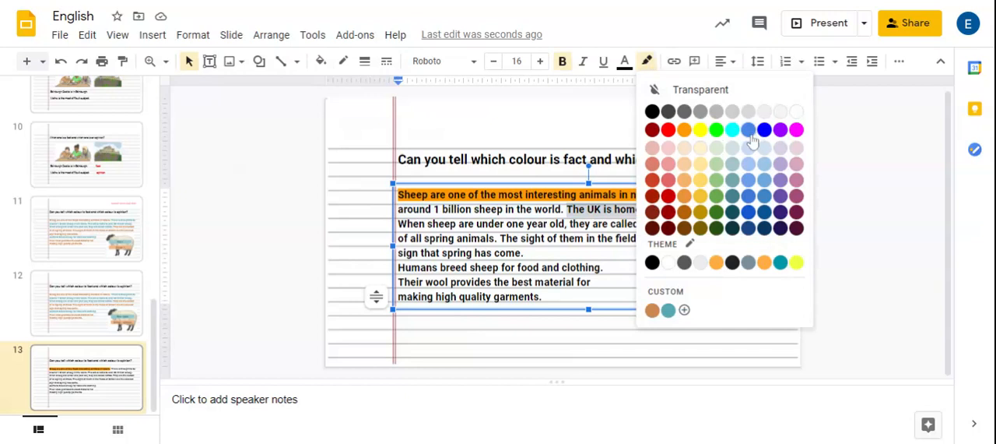
pyautogui.click(749, 129)
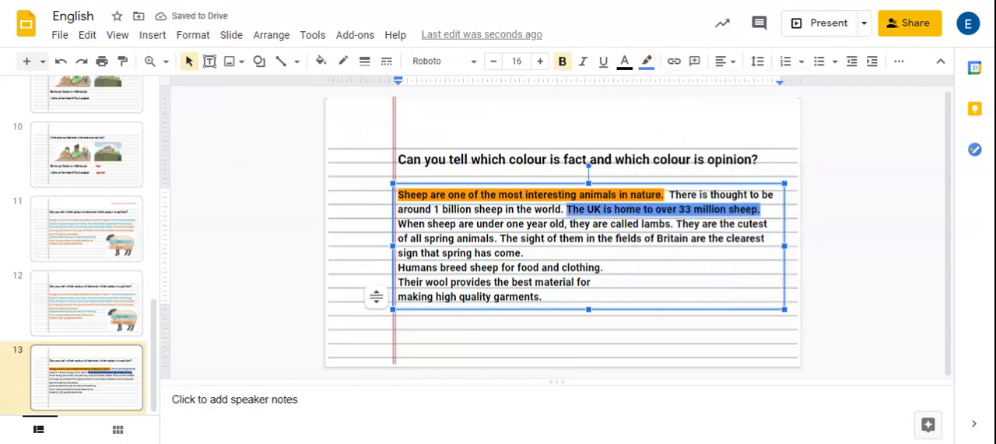
pyautogui.click(860, 253)
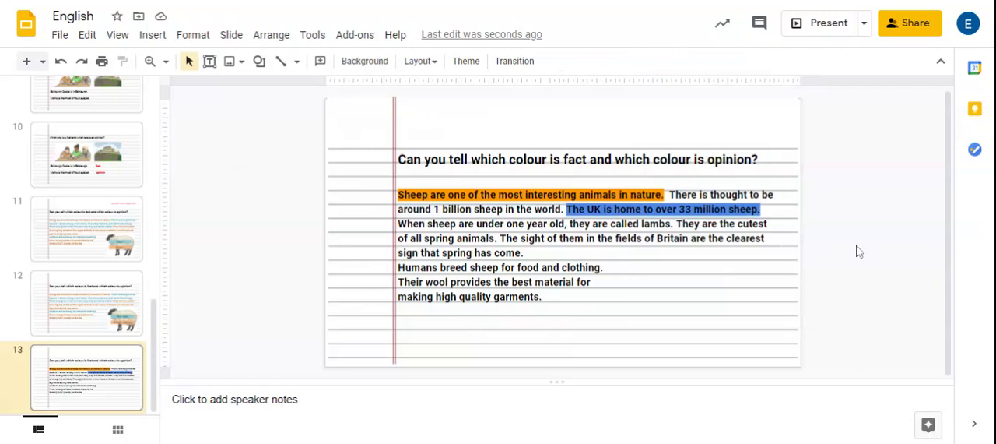
pyautogui.moveTo(814, 235)
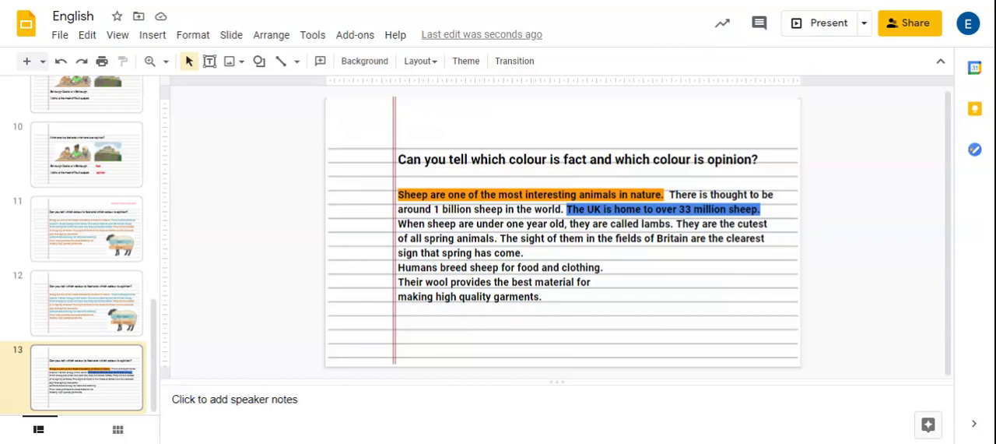
pyautogui.moveTo(222, 6)
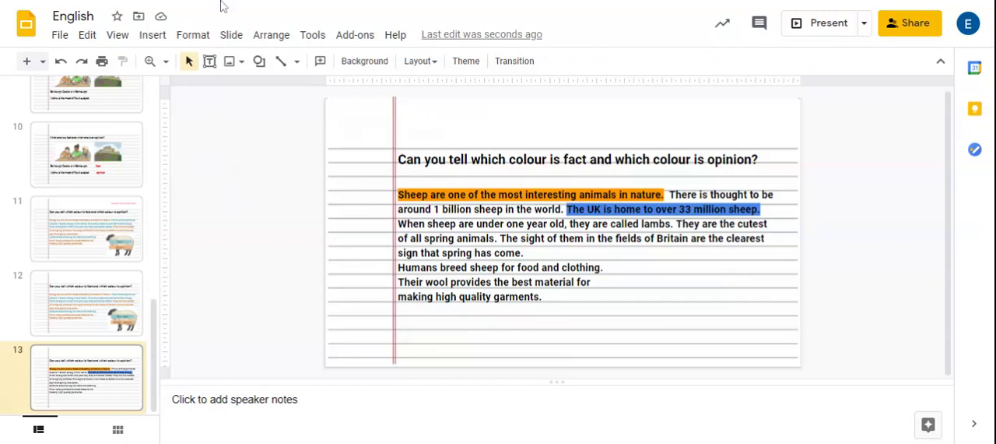